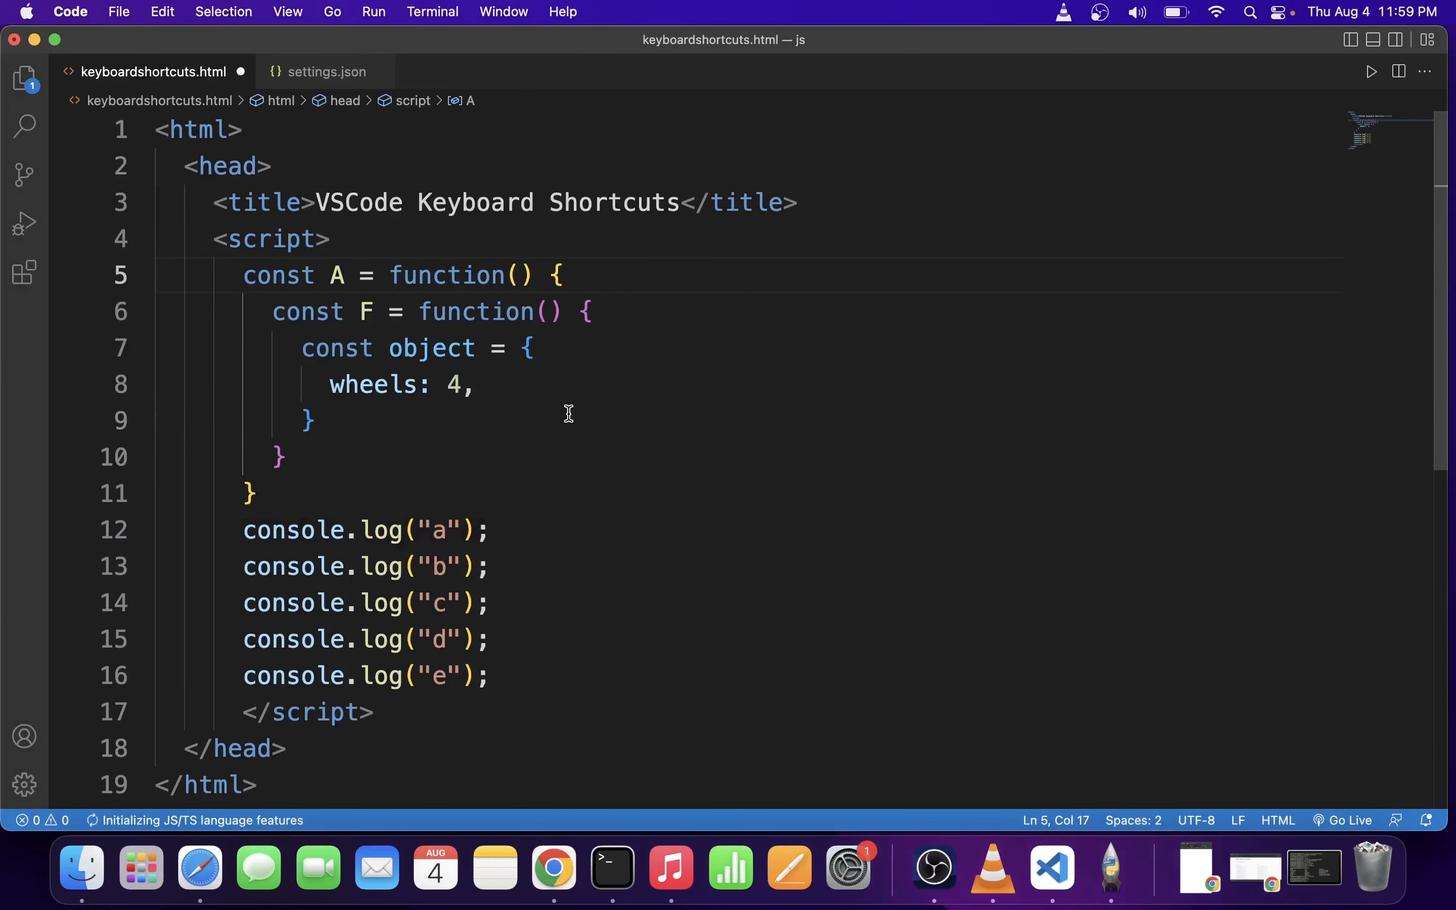
pyautogui.moveTo(609, 461)
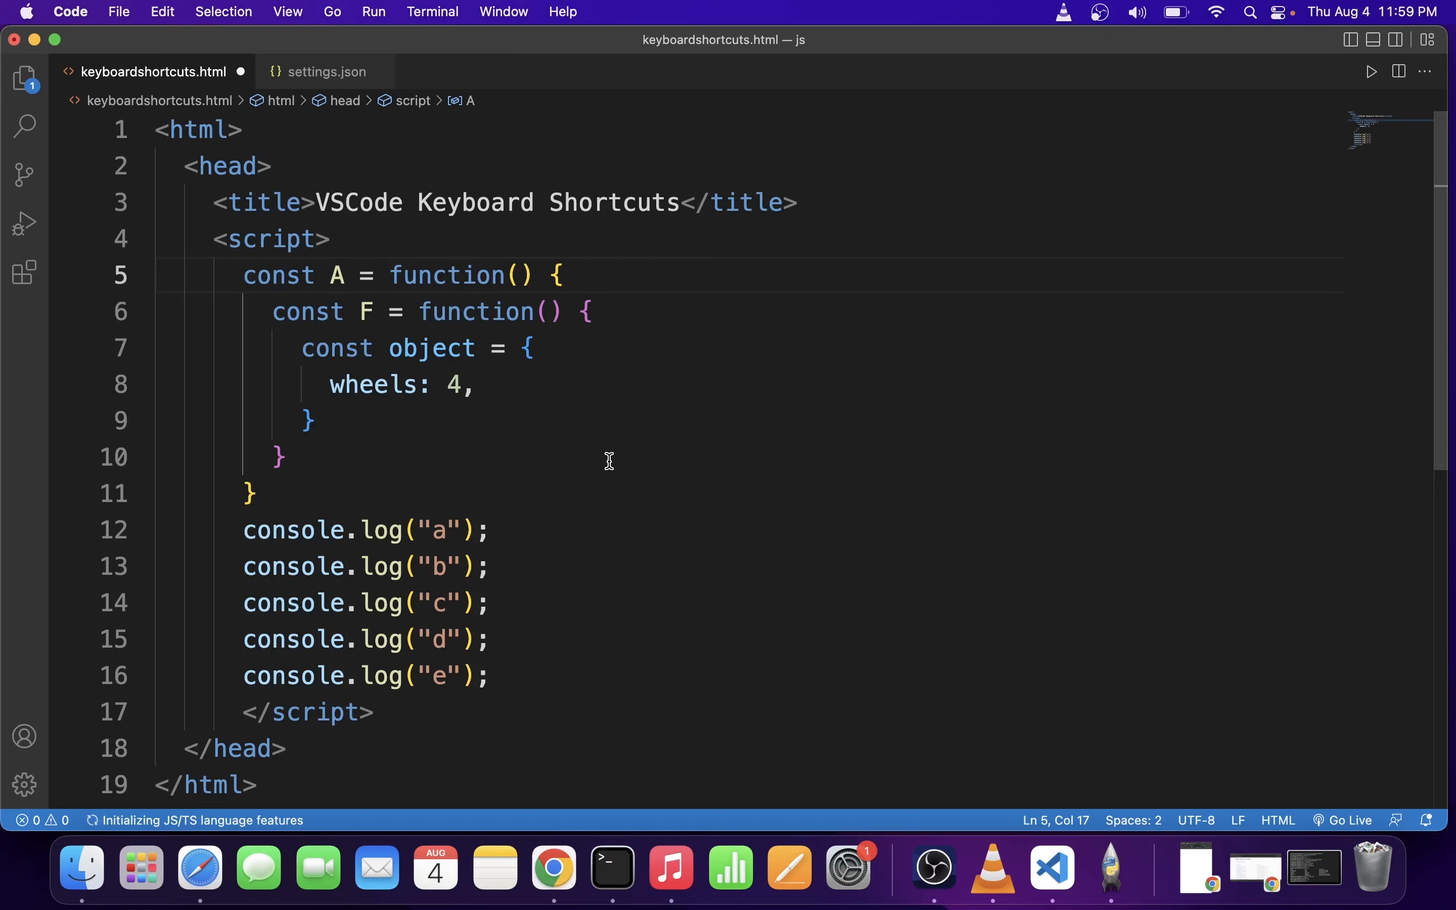
pyautogui.moveTo(334, 276)
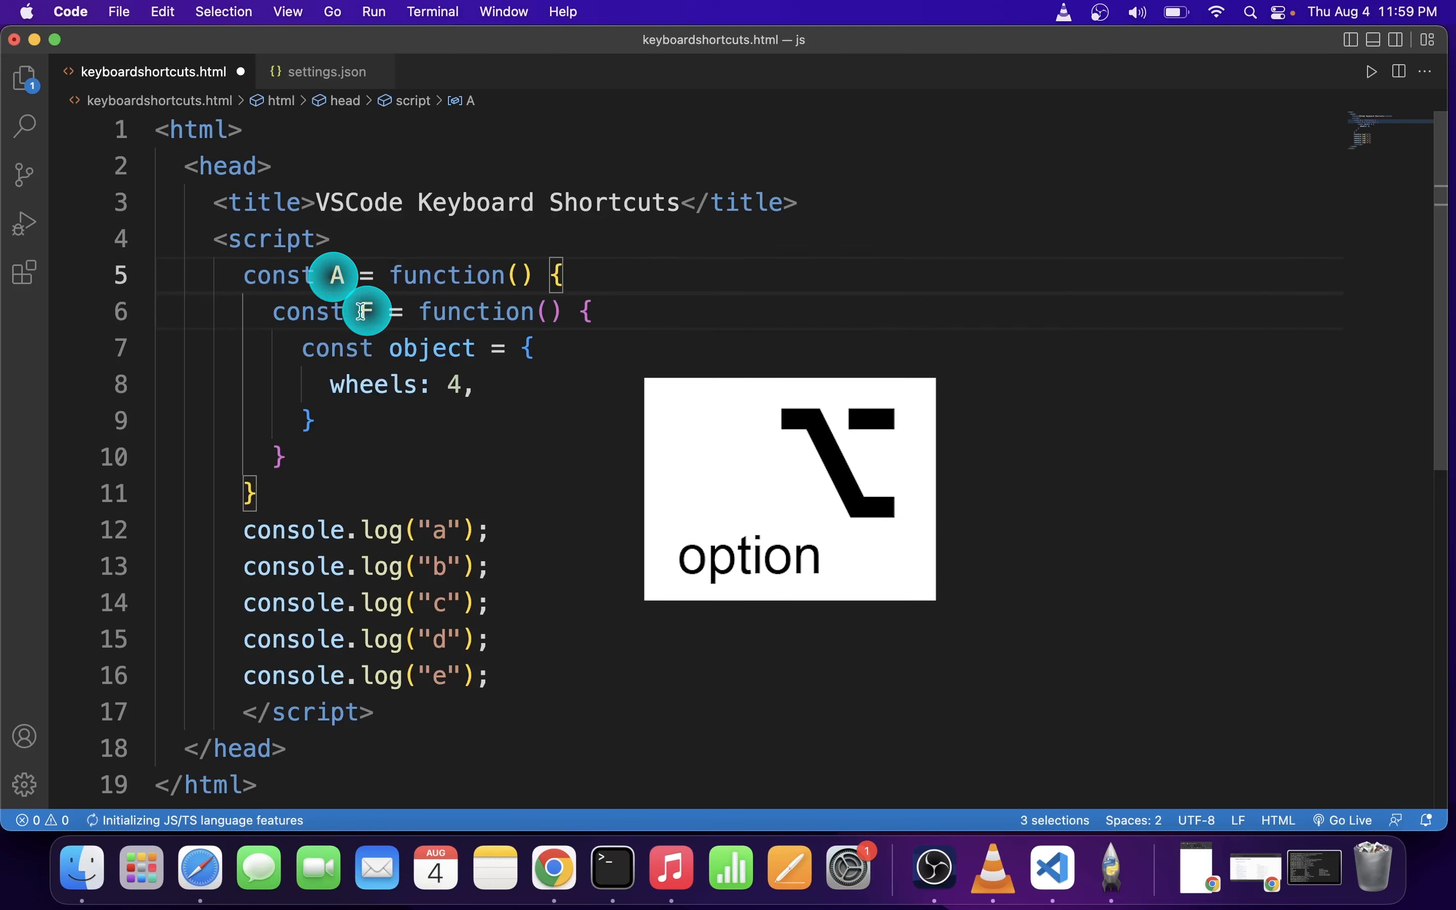
# Add editing points on the function names and console.log lines, reaching seven cursors in total.
pyautogui.click(365, 530)
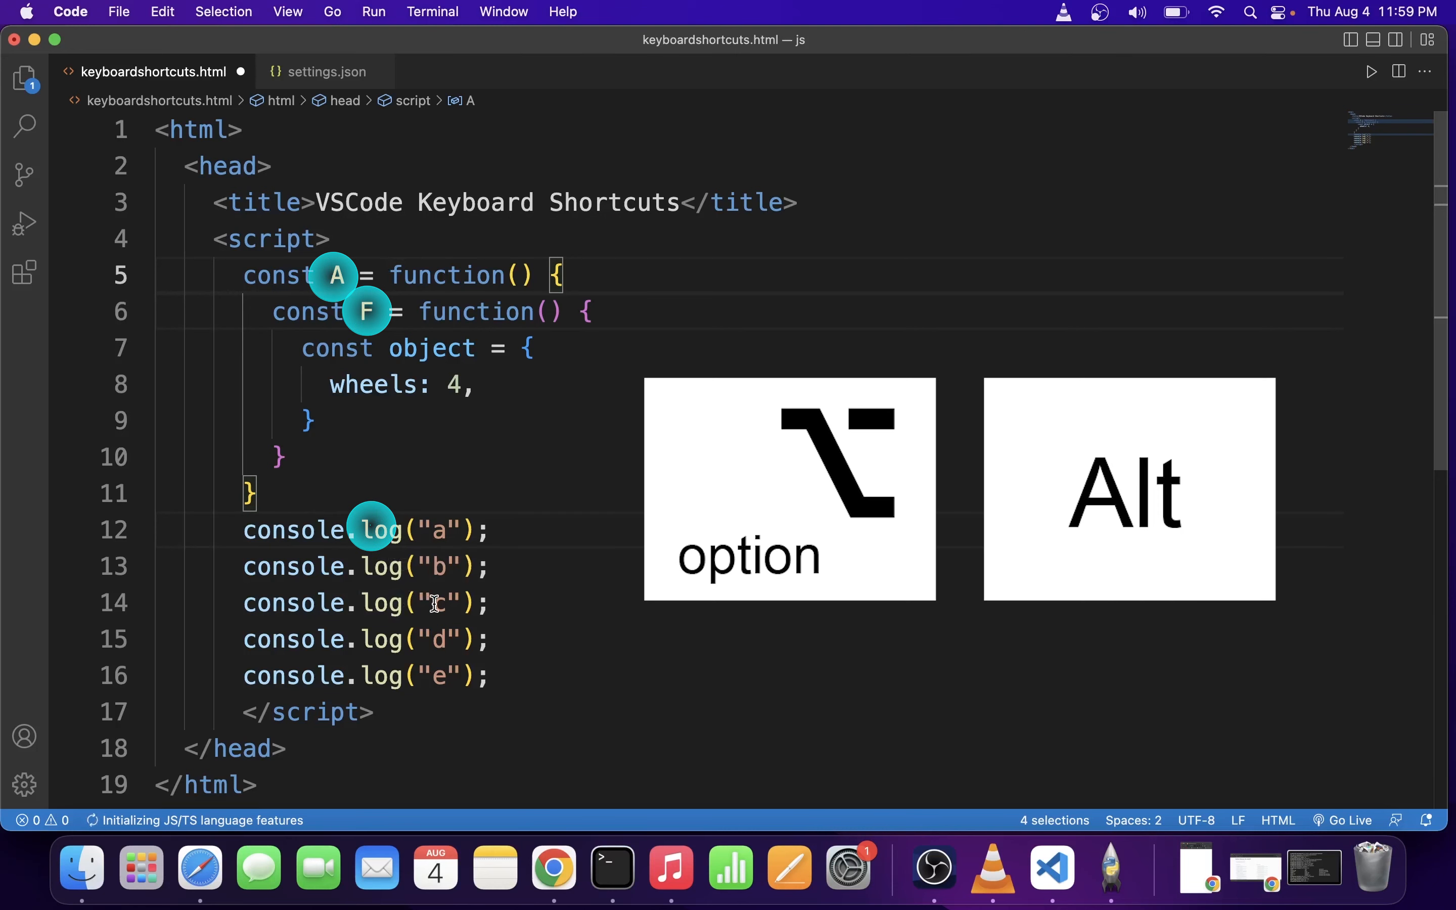
pyautogui.click(434, 602)
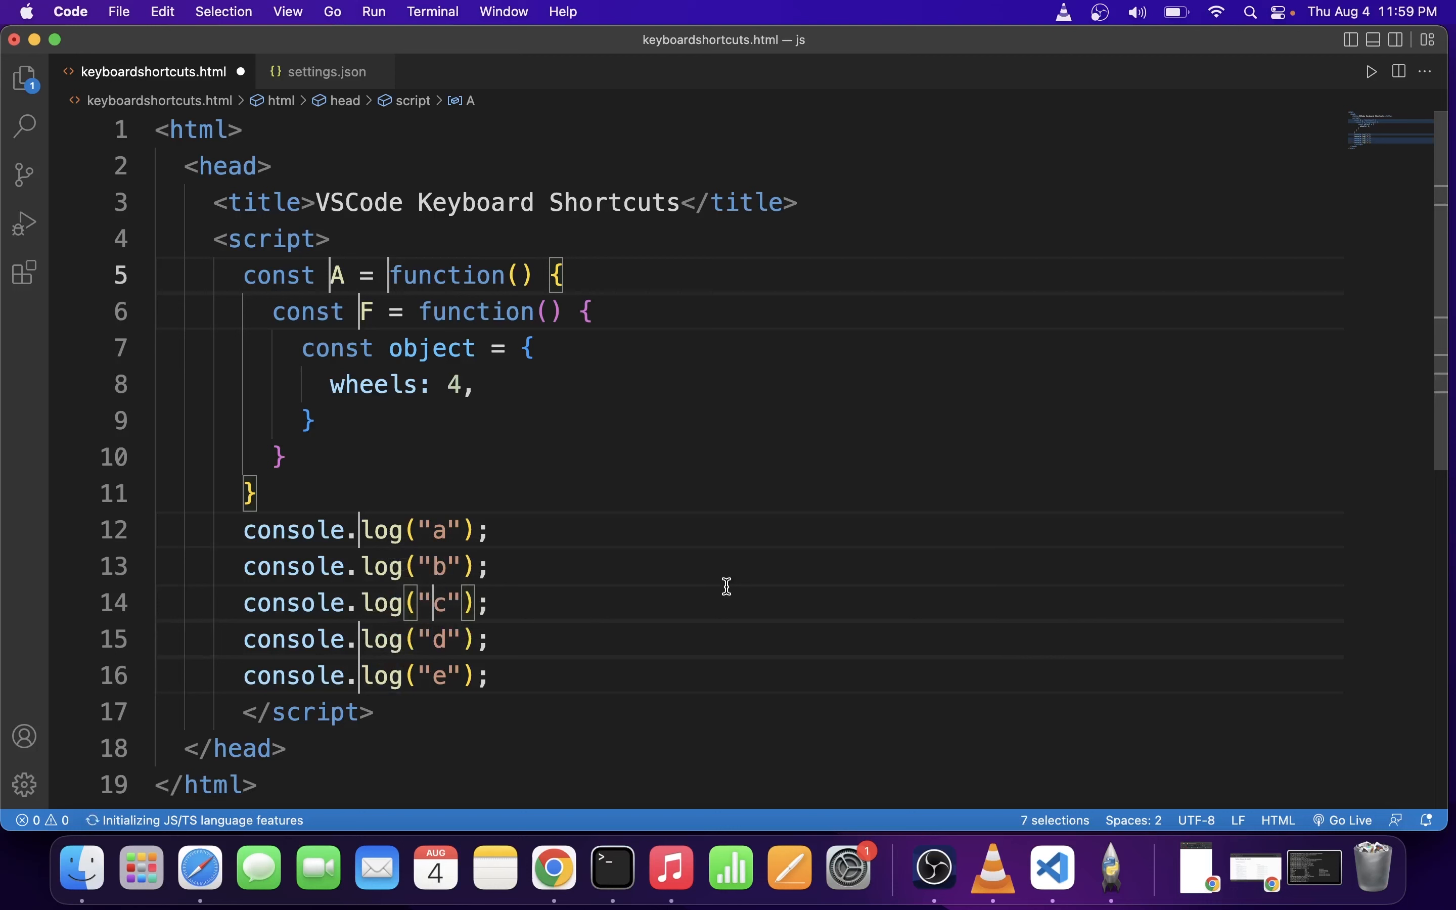
pyautogui.press('shift')
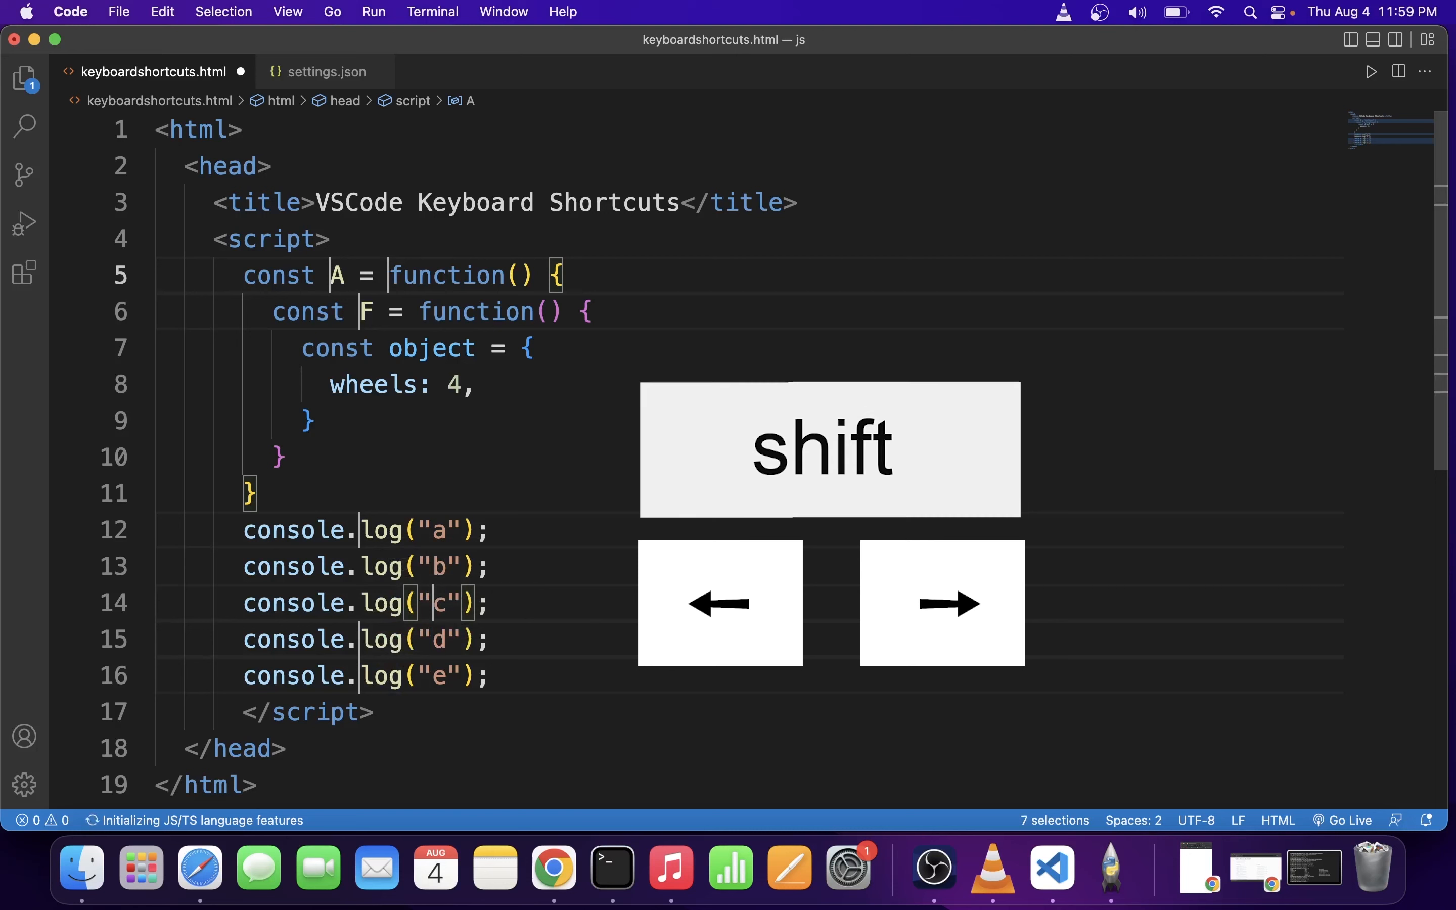
pyautogui.press('shift+right')
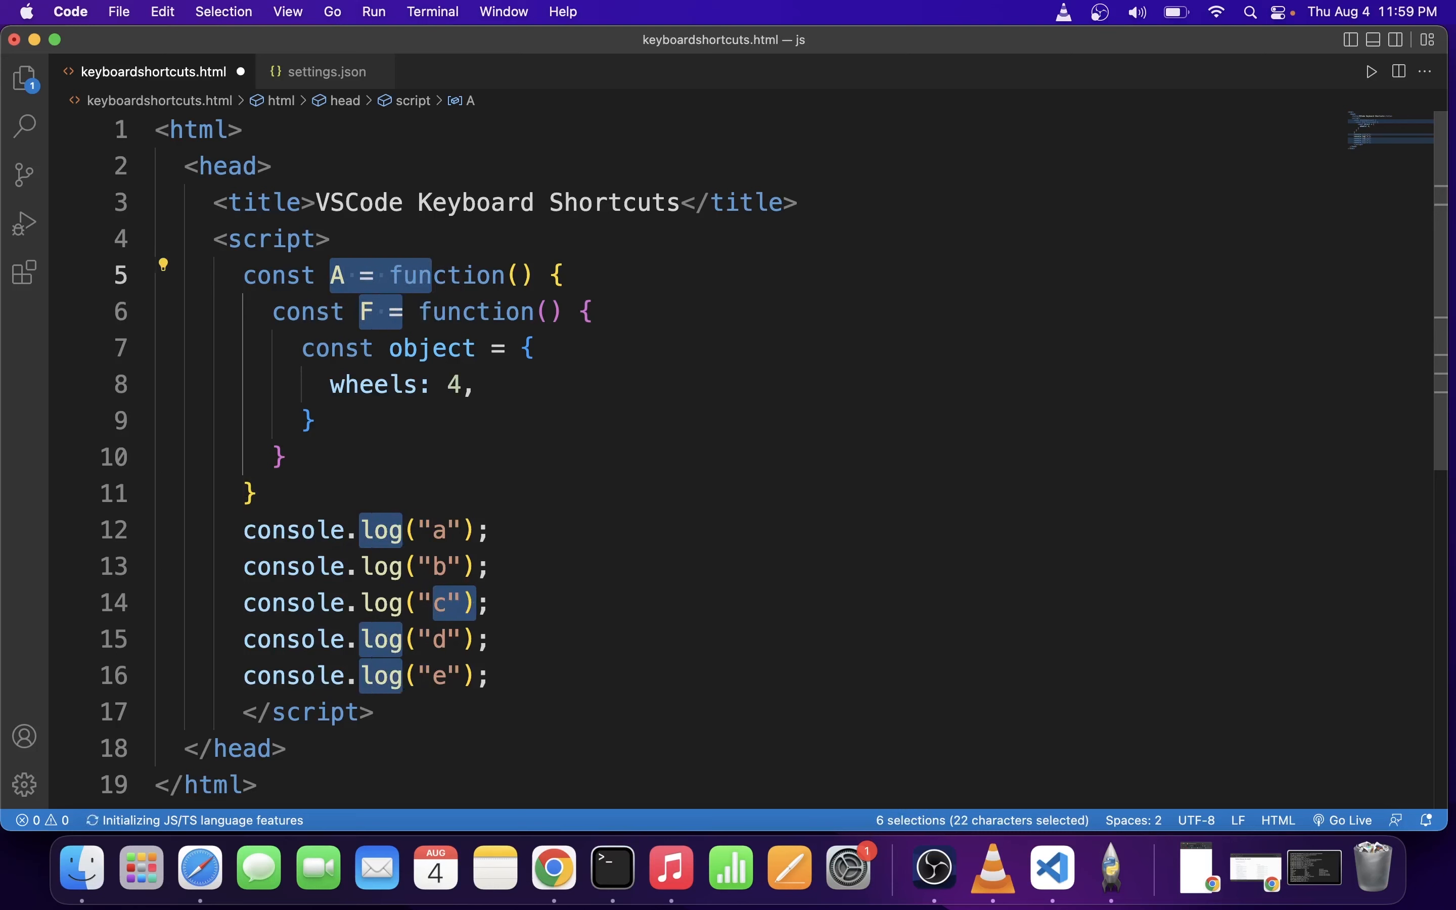
pyautogui.write('sadasdasdasdasdction')
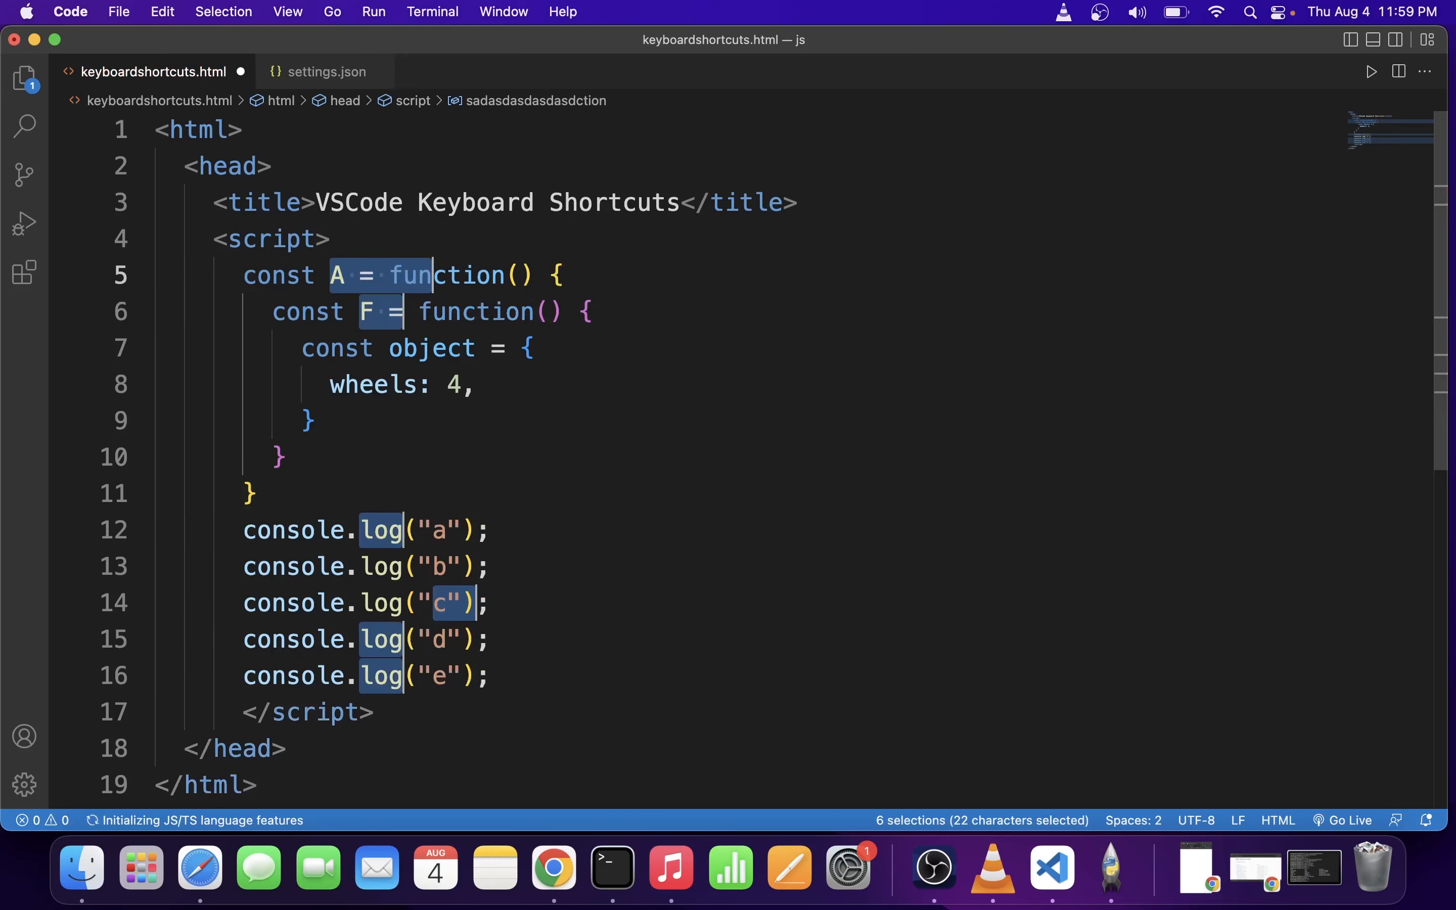
pyautogui.click(250, 493)
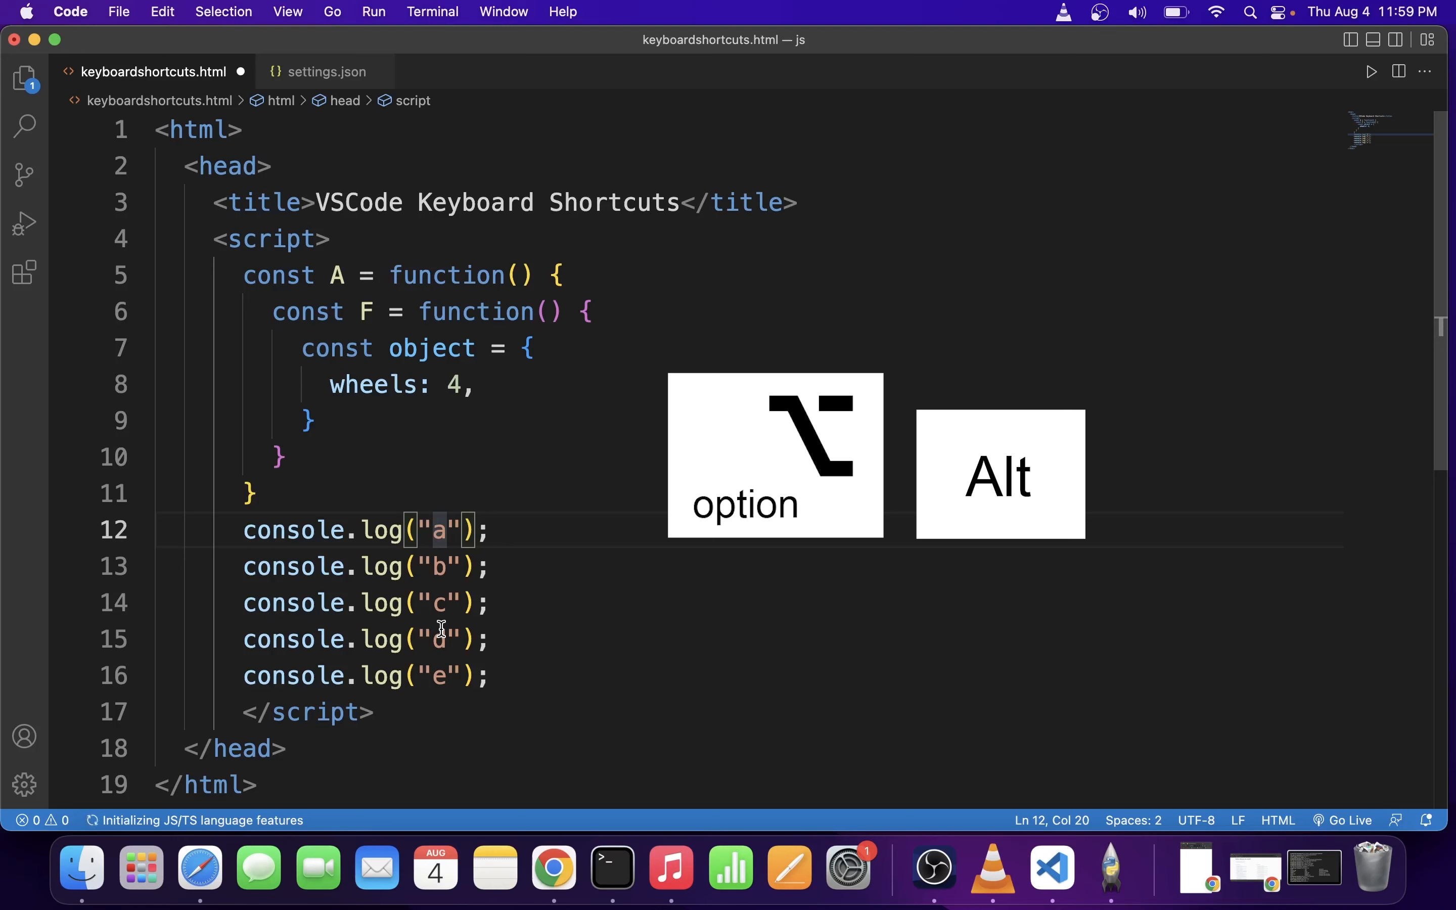
# Select the single letters a through e inside all five console.log strings with Shift+Right.
pyautogui.click(441, 530)
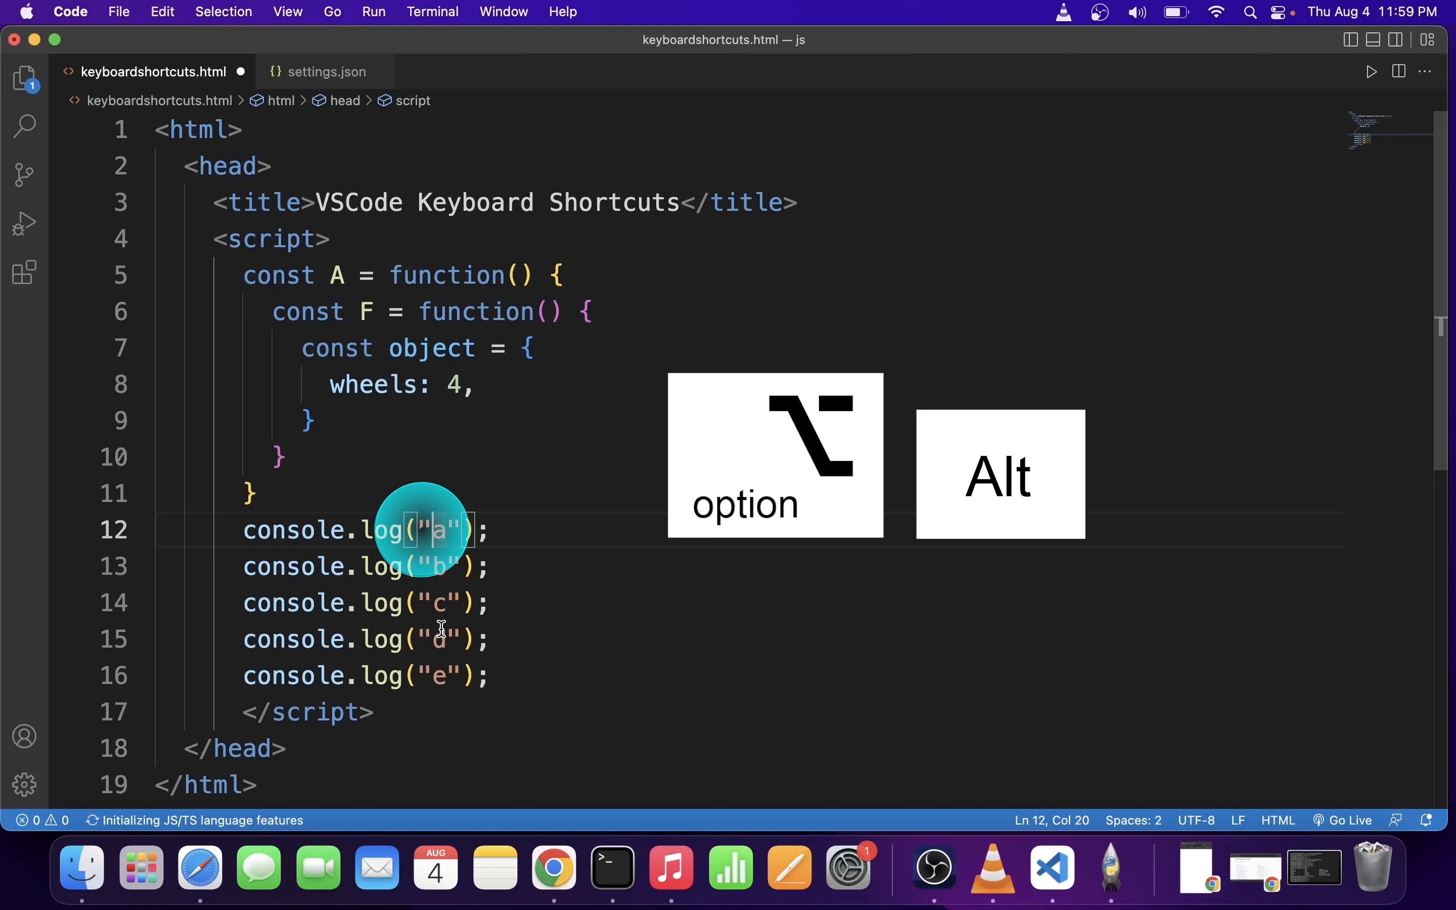
pyautogui.press('shift')
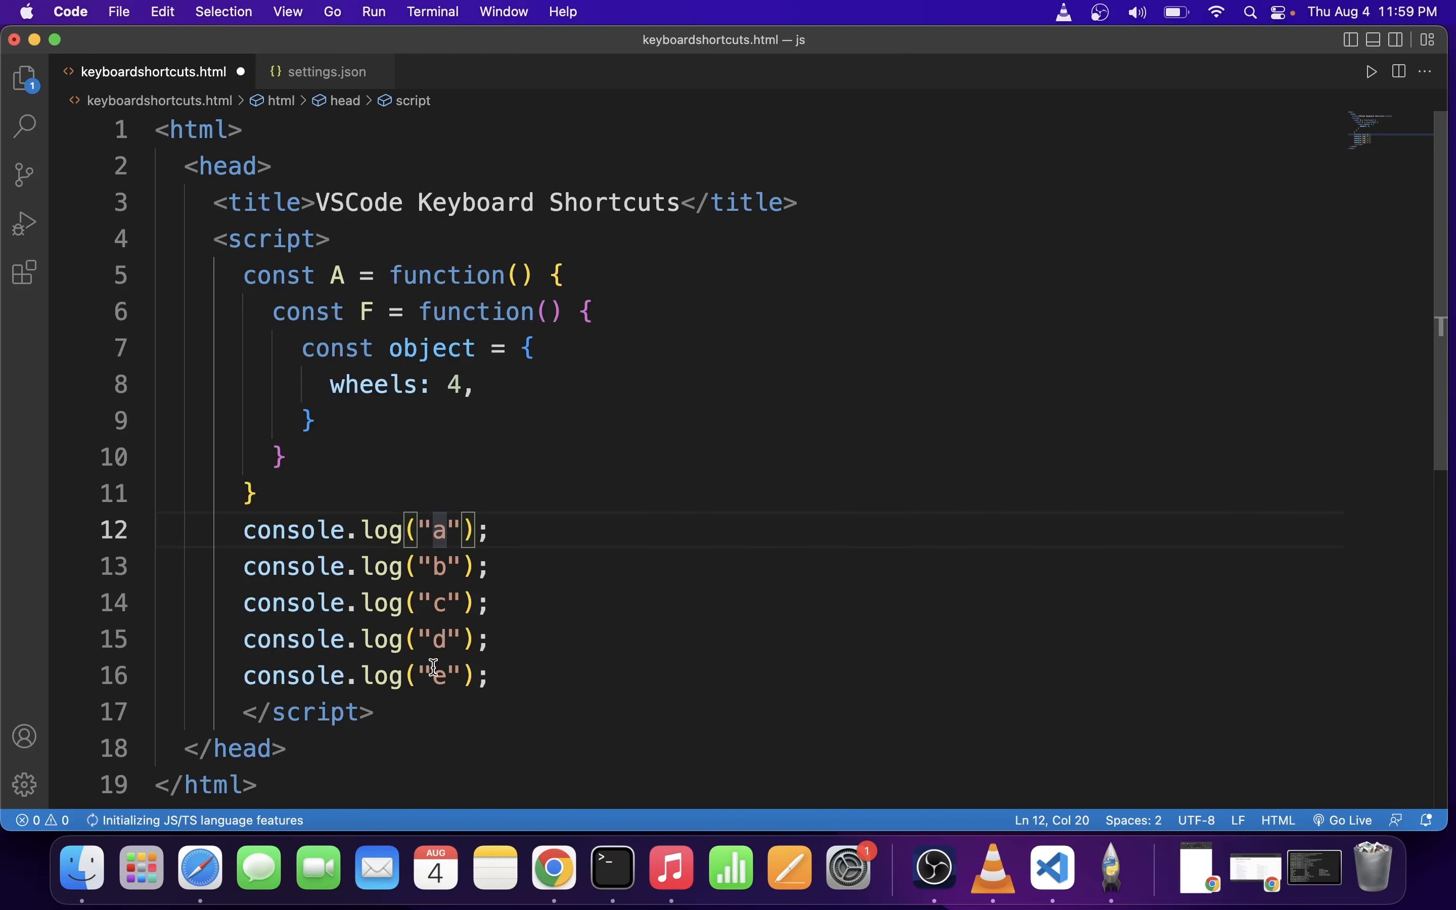
pyautogui.press('shift')
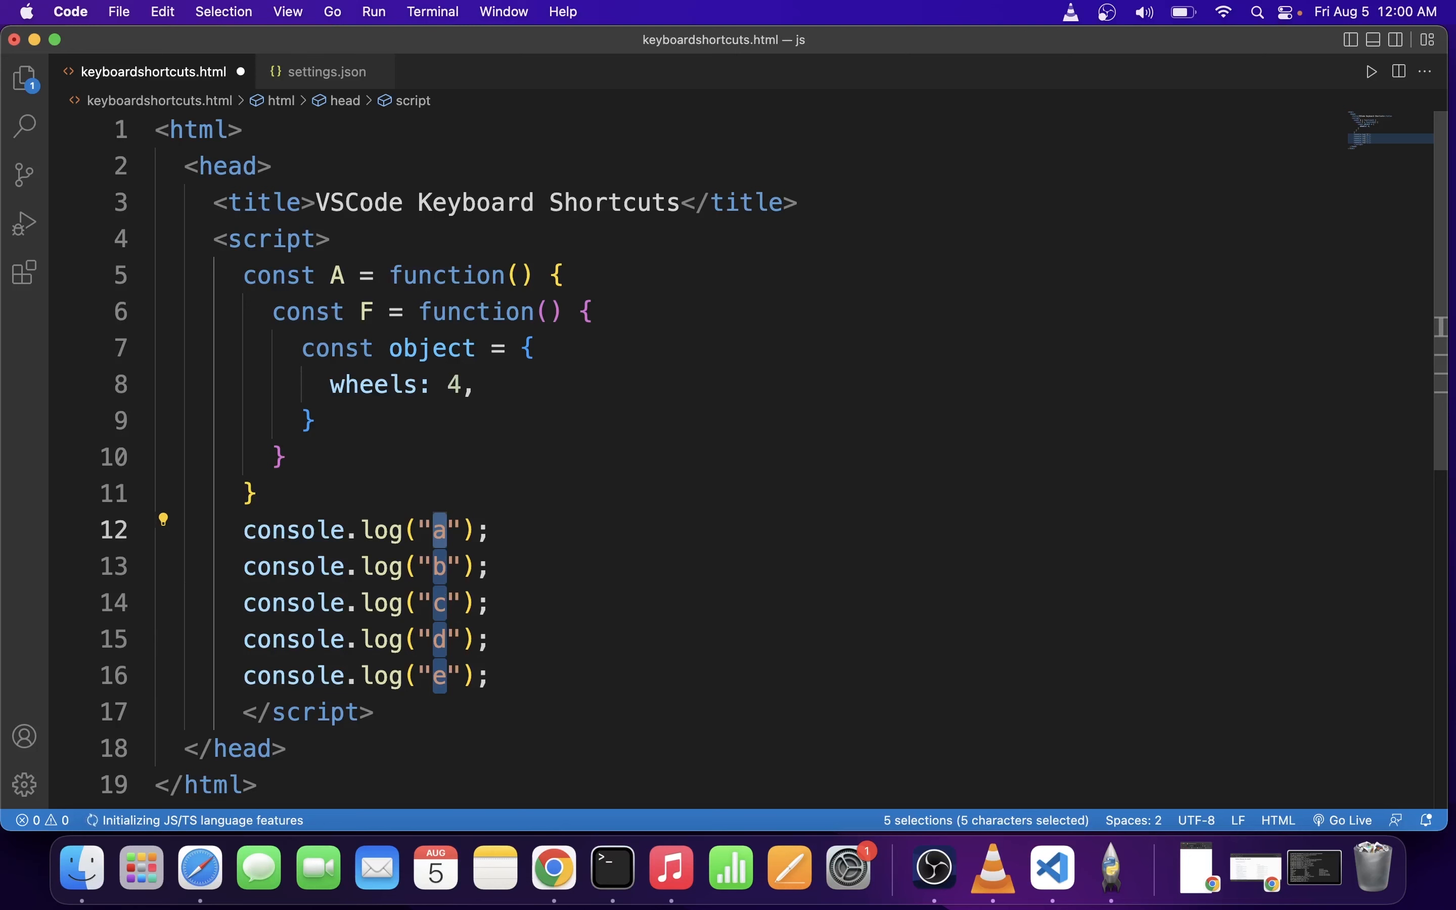
# Try phrases like "editing multiple", "values" and "messages", settling on "editing." in all five strings.
pyautogui.write('editi')
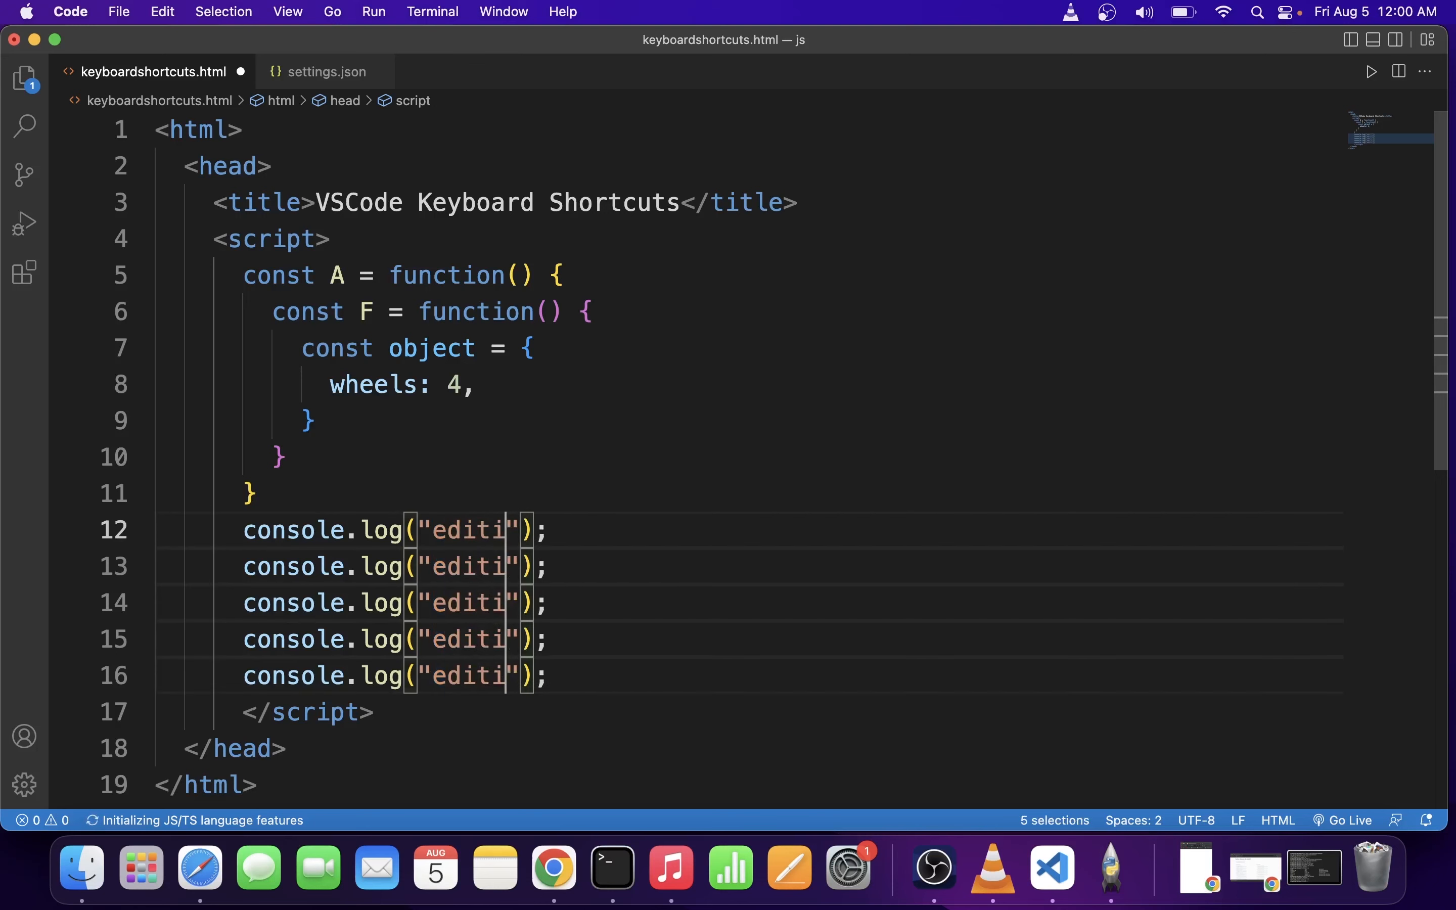
pyautogui.write('ng multiple')
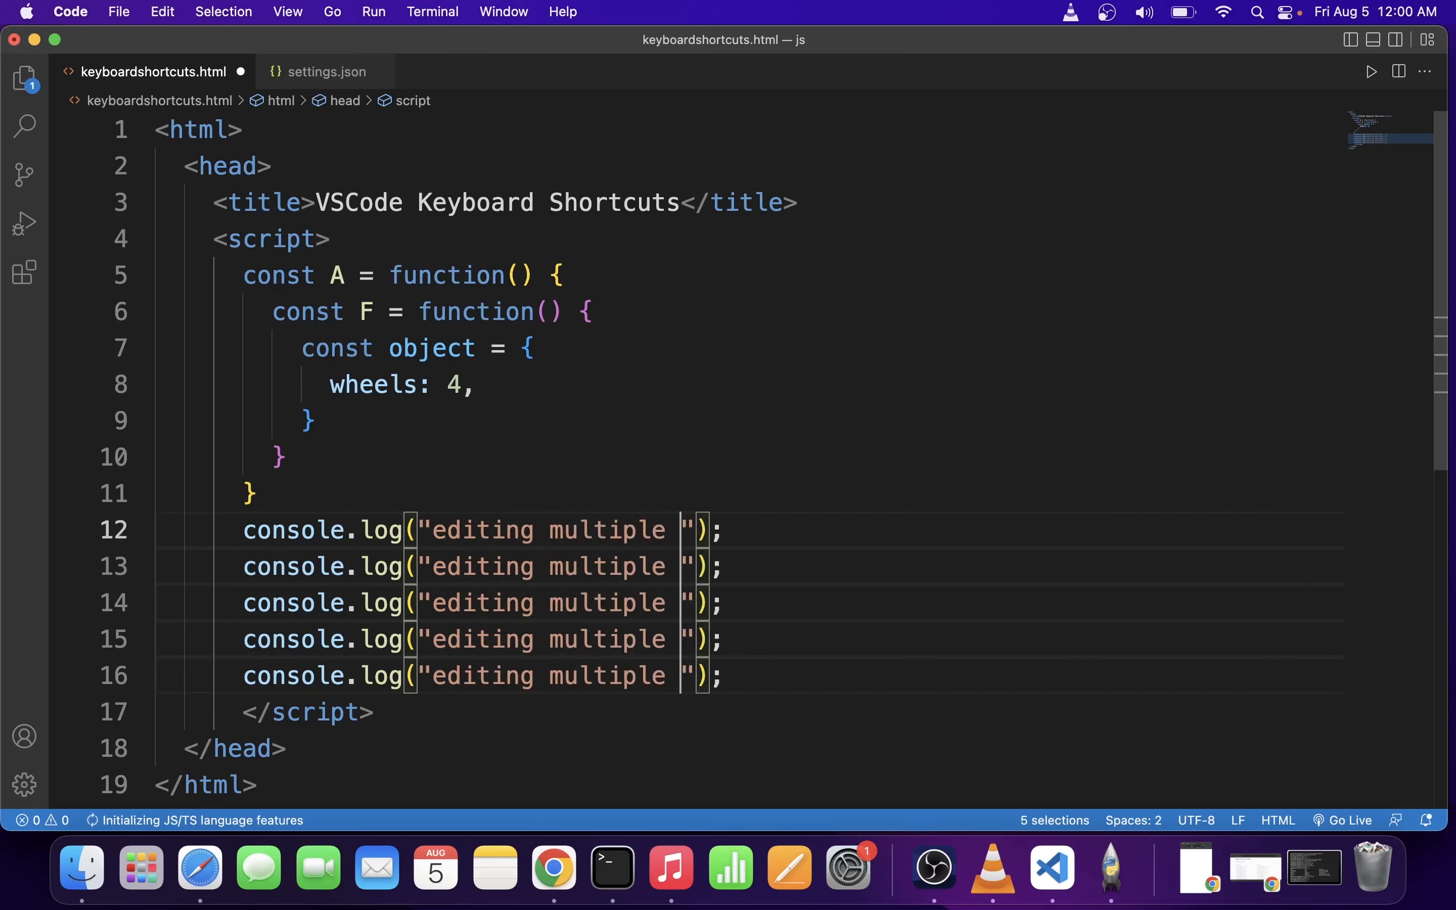
pyautogui.write('cal')
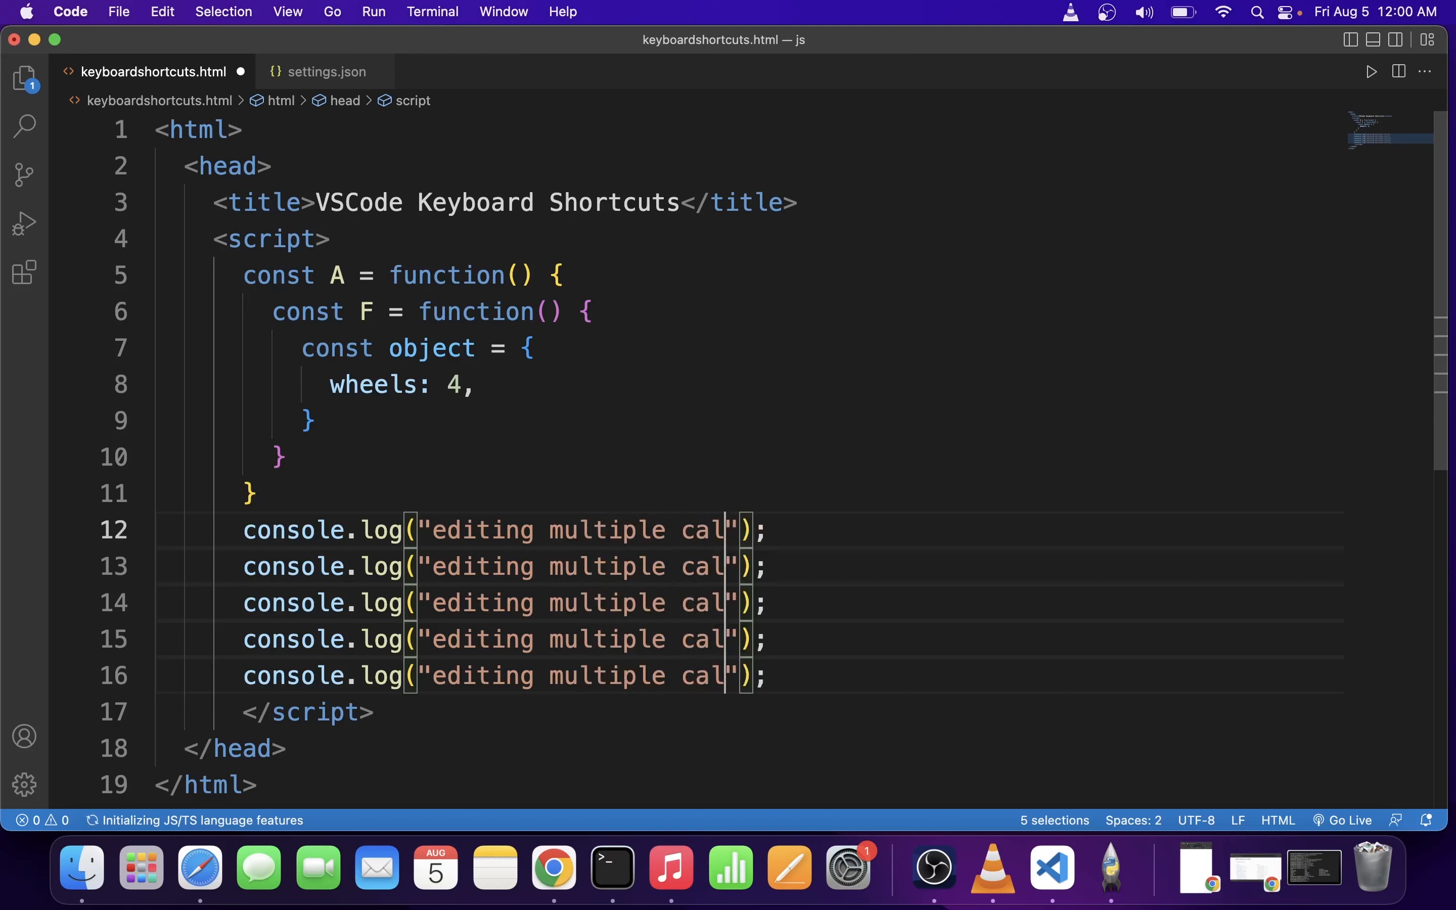
pyautogui.write('values')
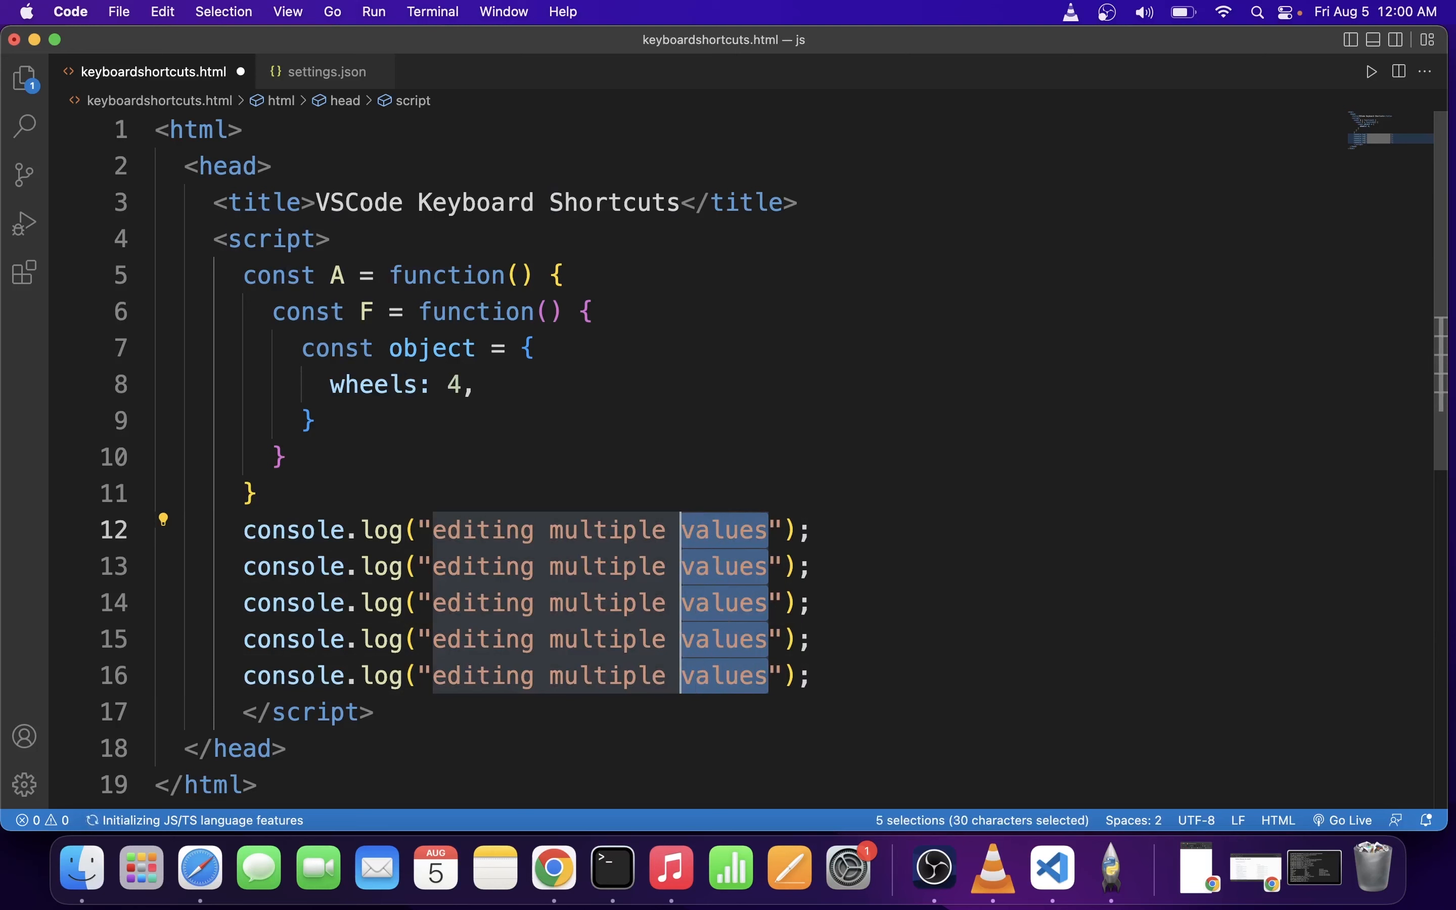
pyautogui.write('me')
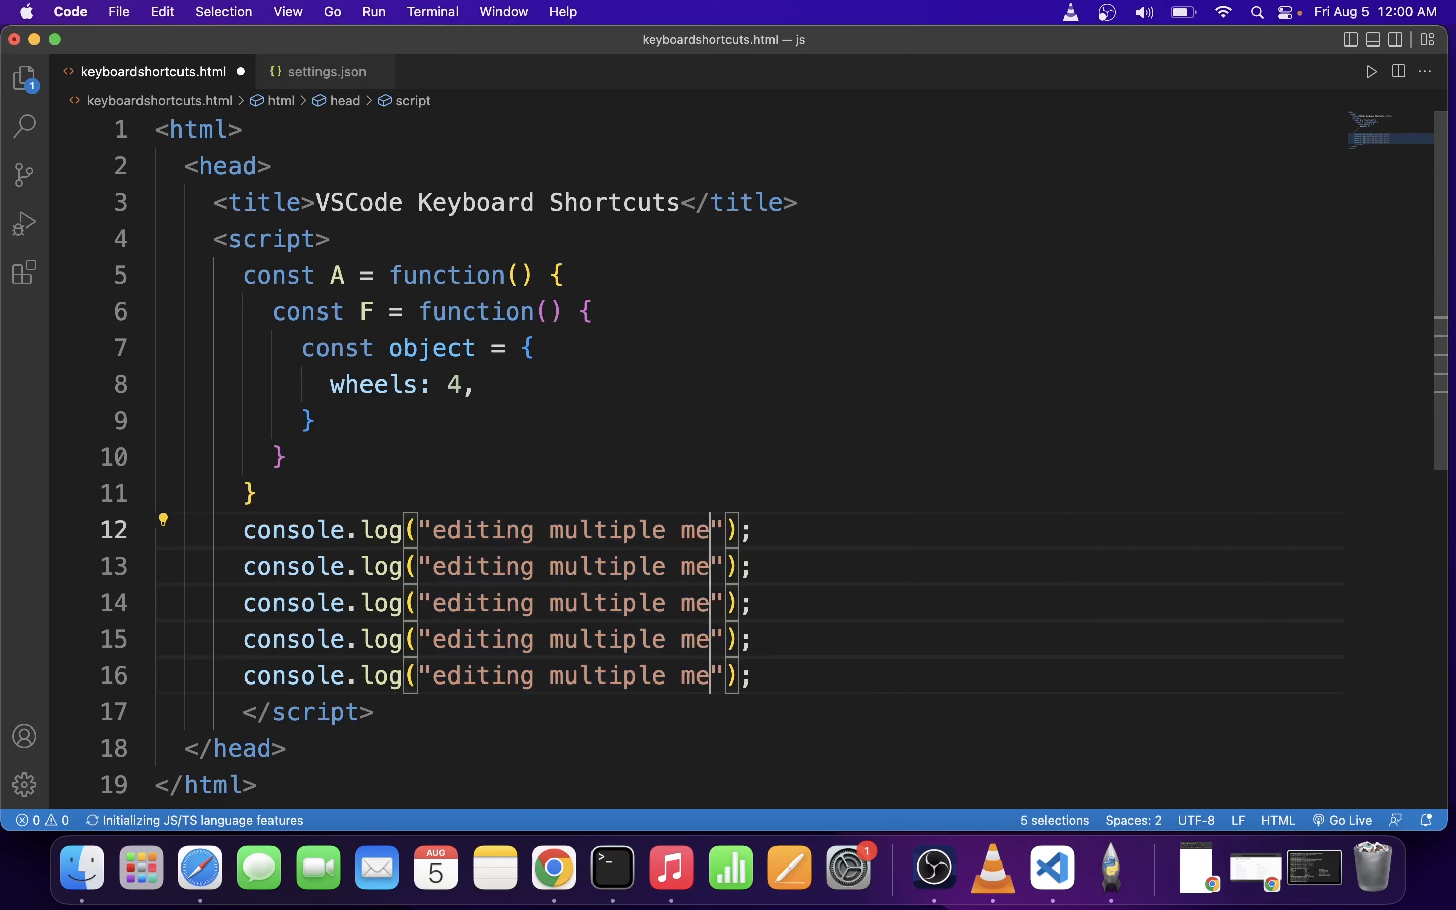
pyautogui.write('ssages')
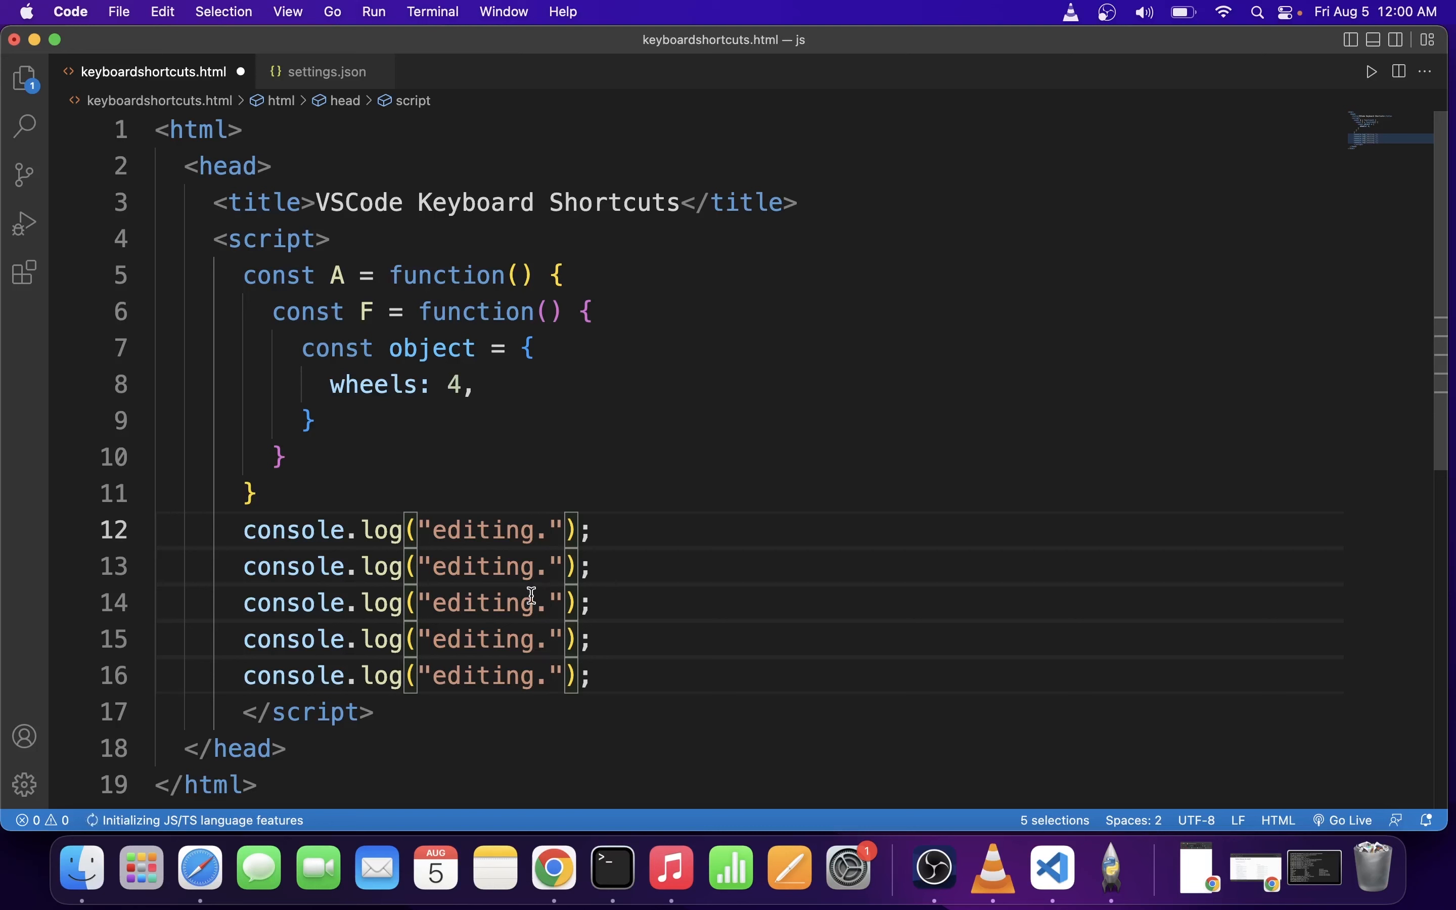
pyautogui.moveTo(516, 542)
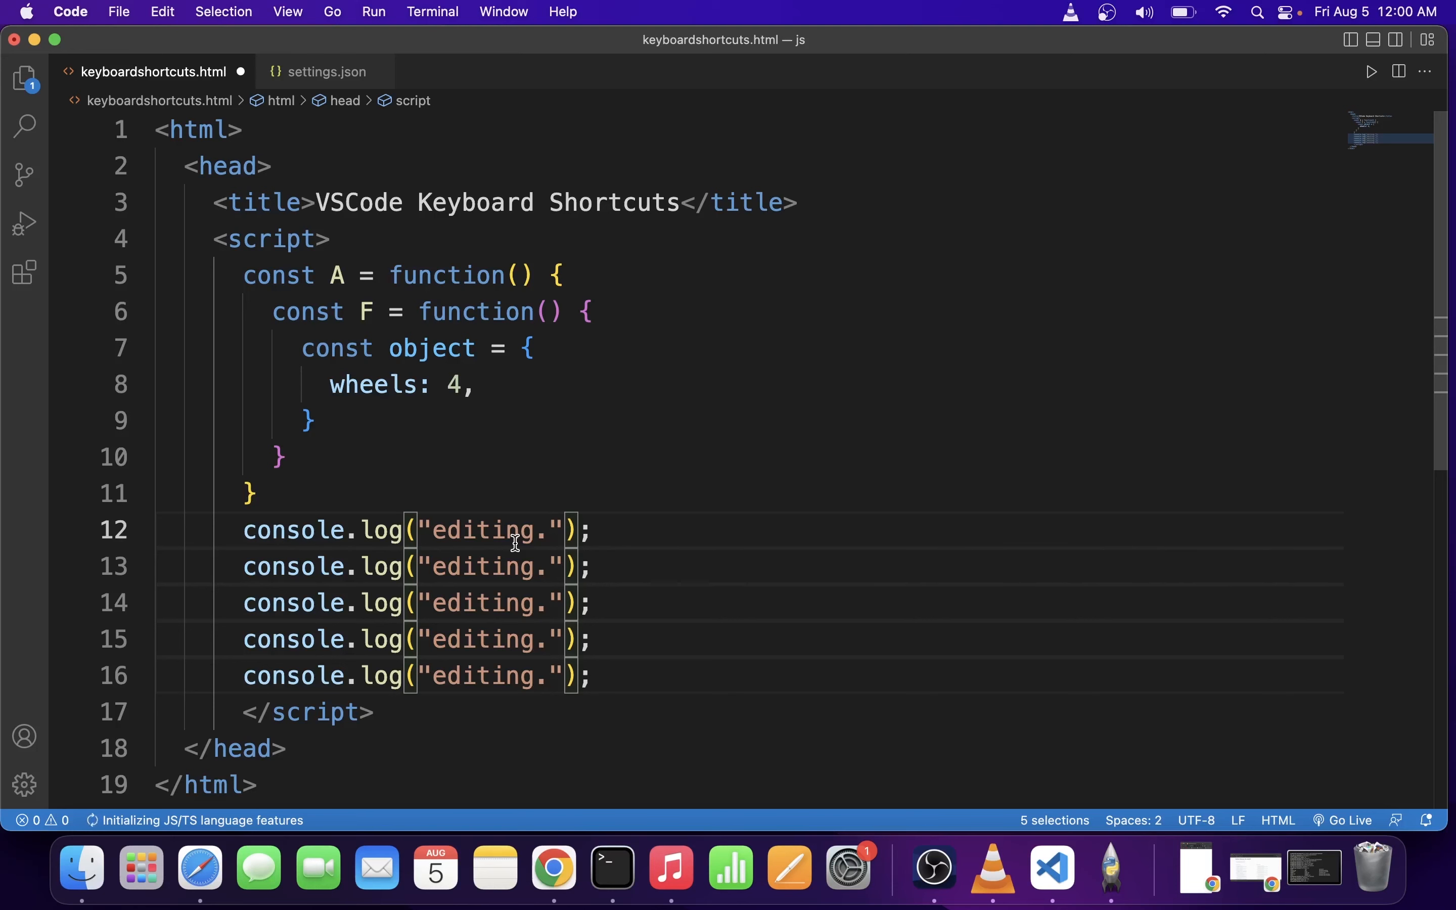
# Select function names A and F together and overwrite both with OK.
pyautogui.click(330, 275)
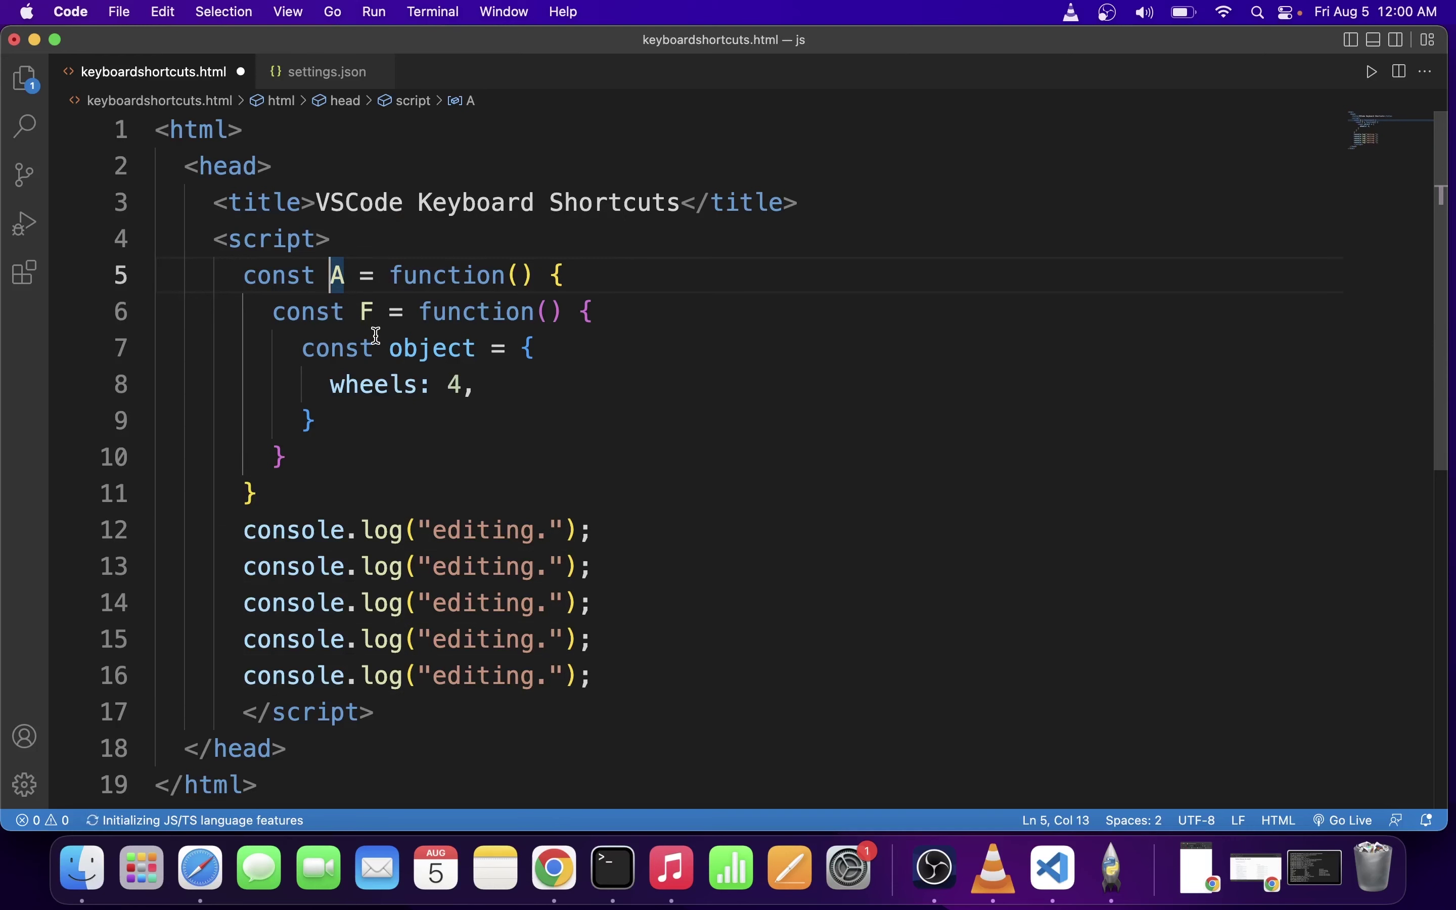
pyautogui.moveTo(347, 312)
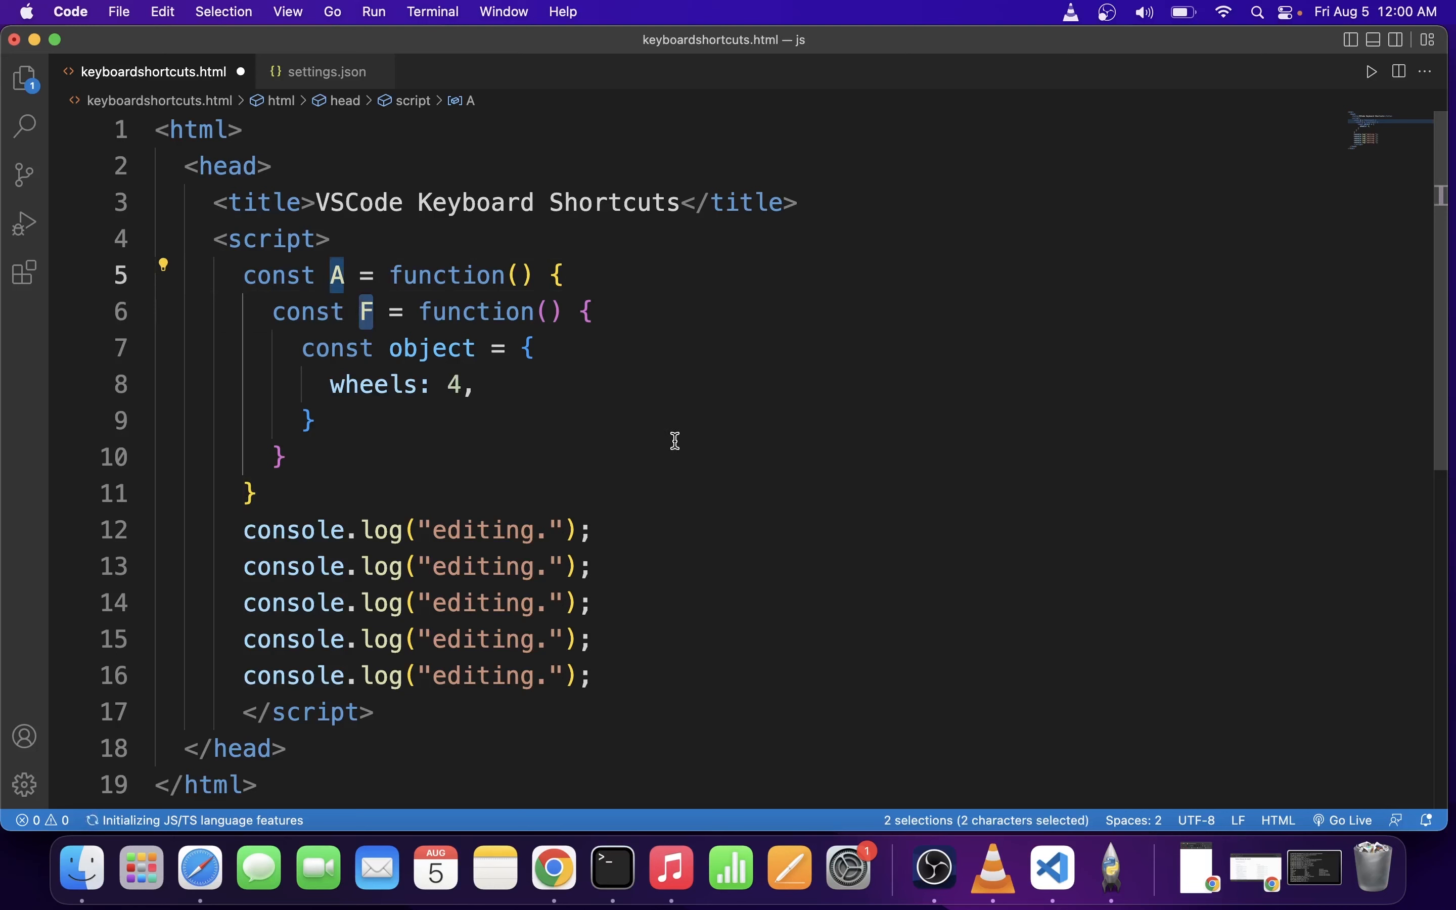
pyautogui.write('SSSSSSSSS')
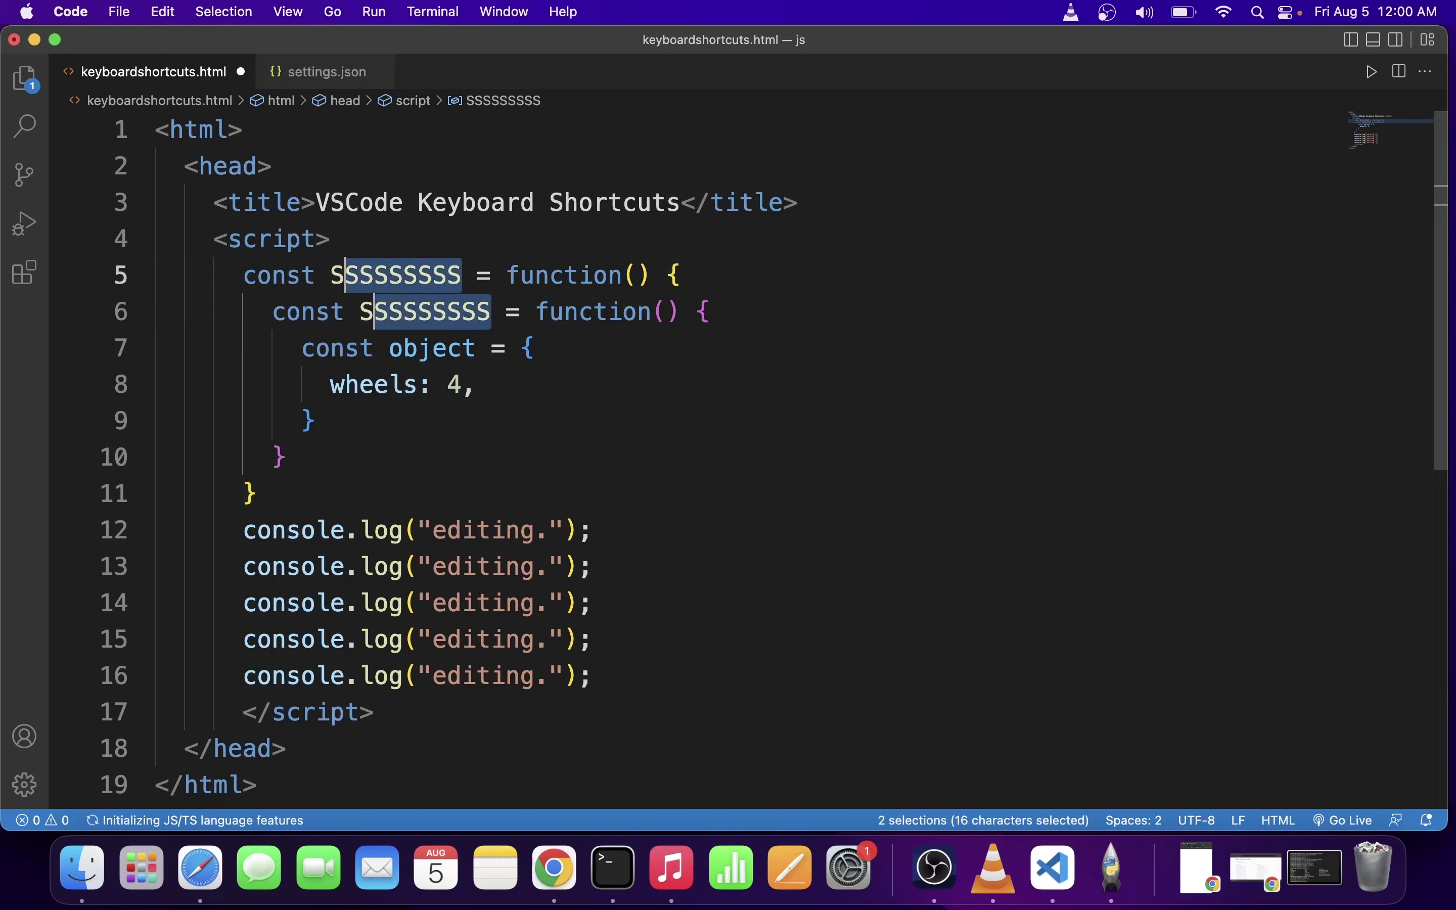
pyautogui.write('0')
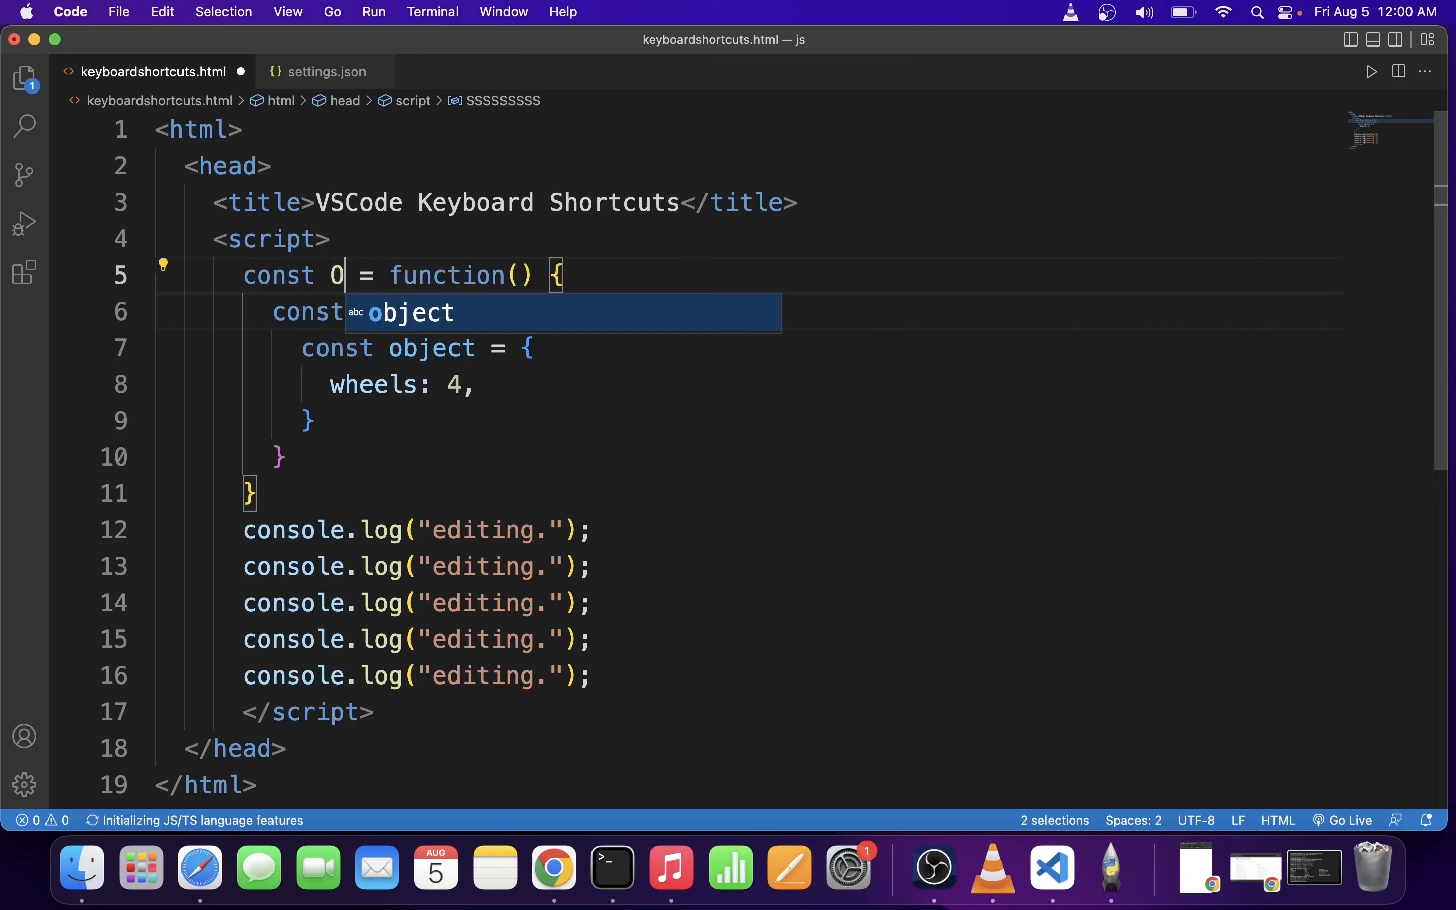
pyautogui.write('K')
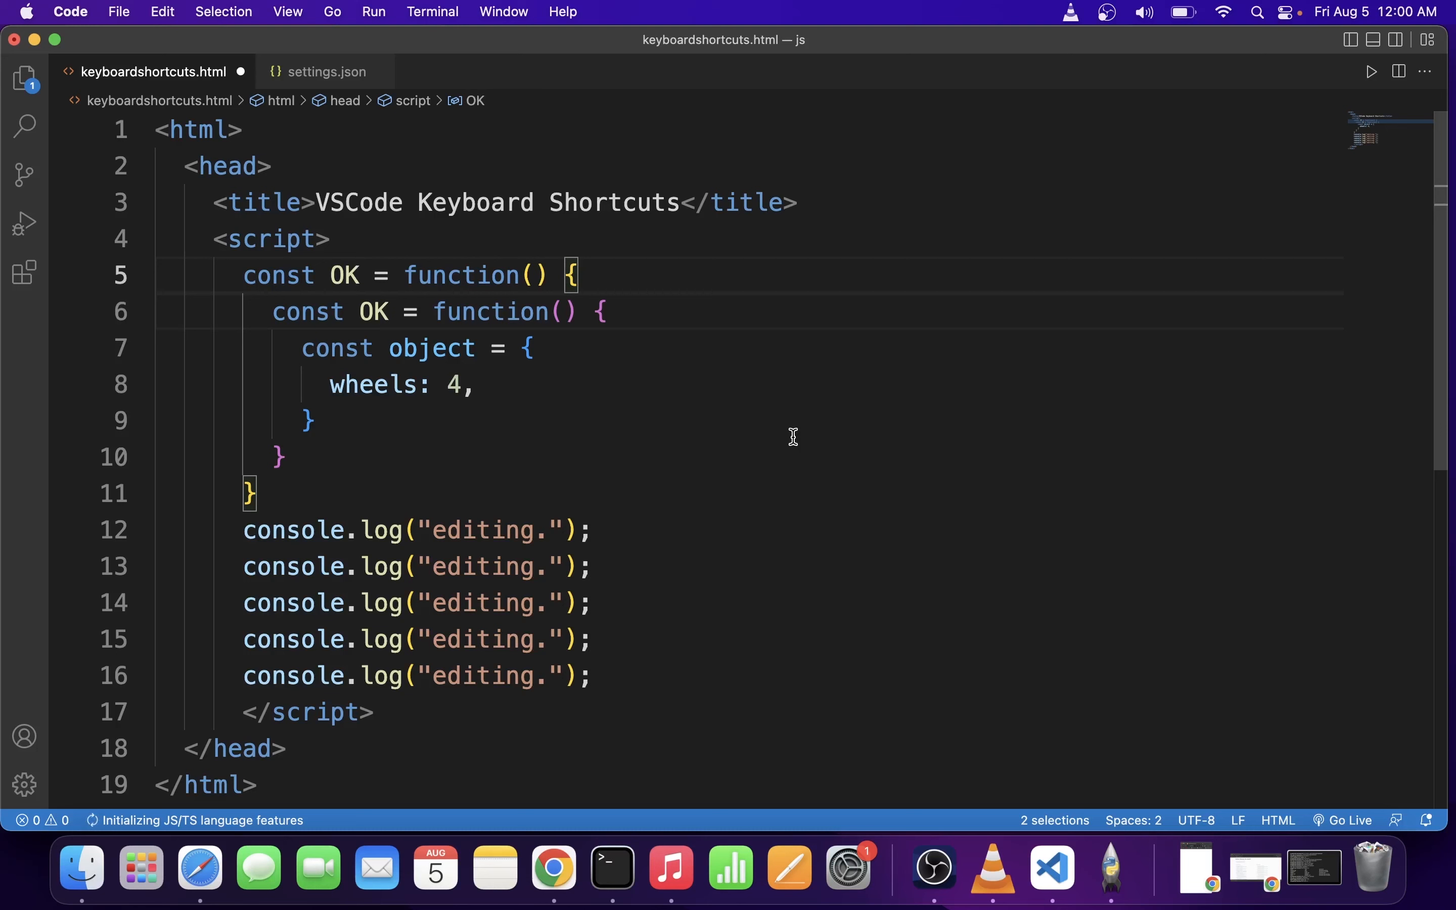
pyautogui.moveTo(972, 818)
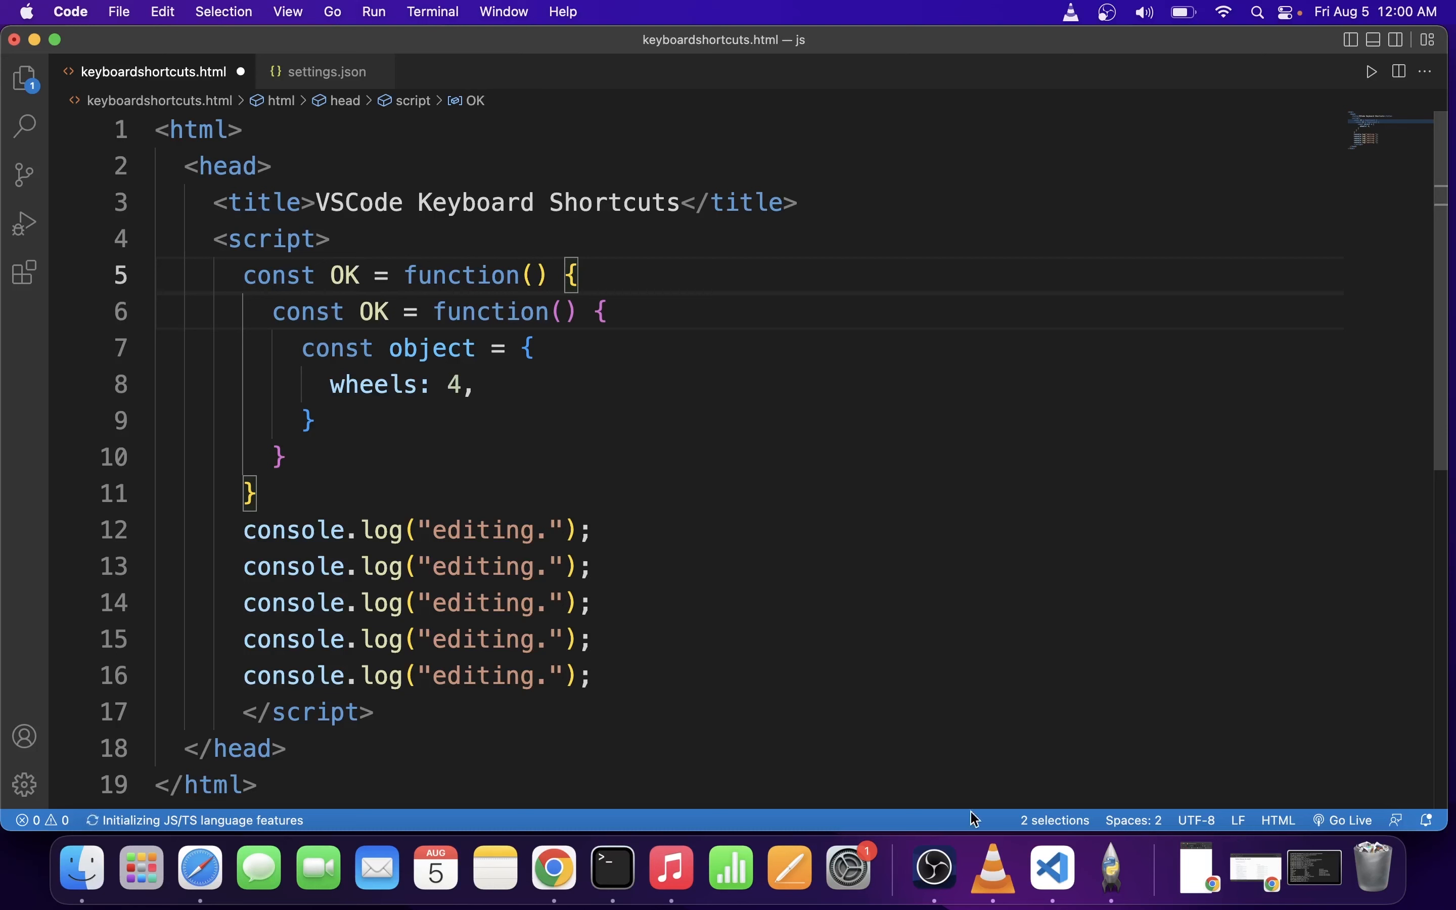